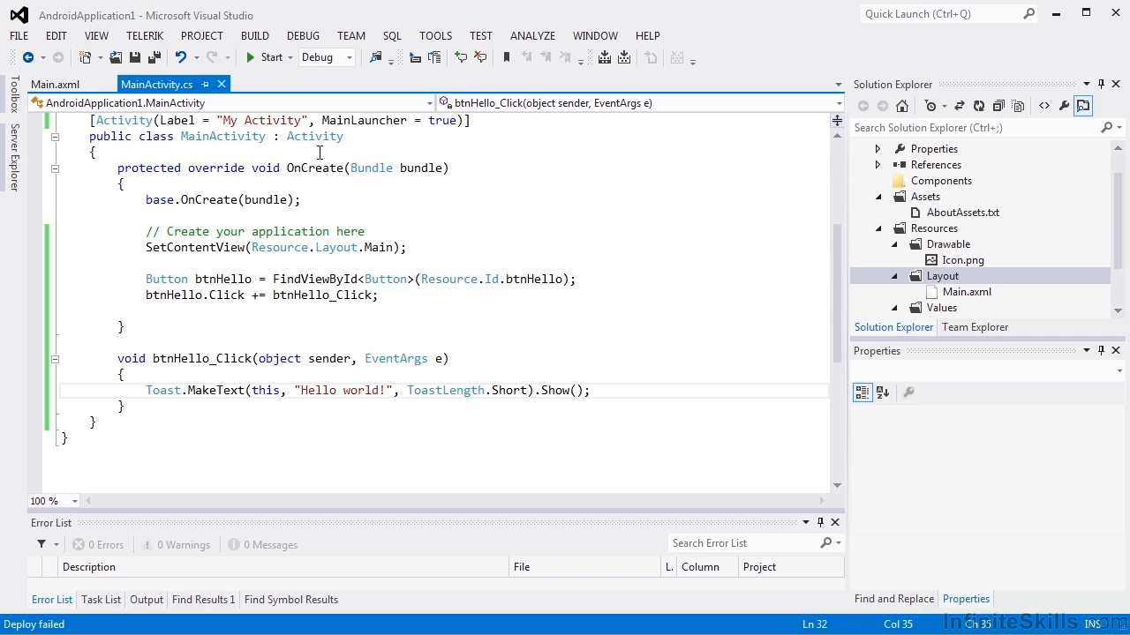
# Start the app, review the emulator images in Select Device, then cancel the device choice.
pyautogui.click(268, 56)
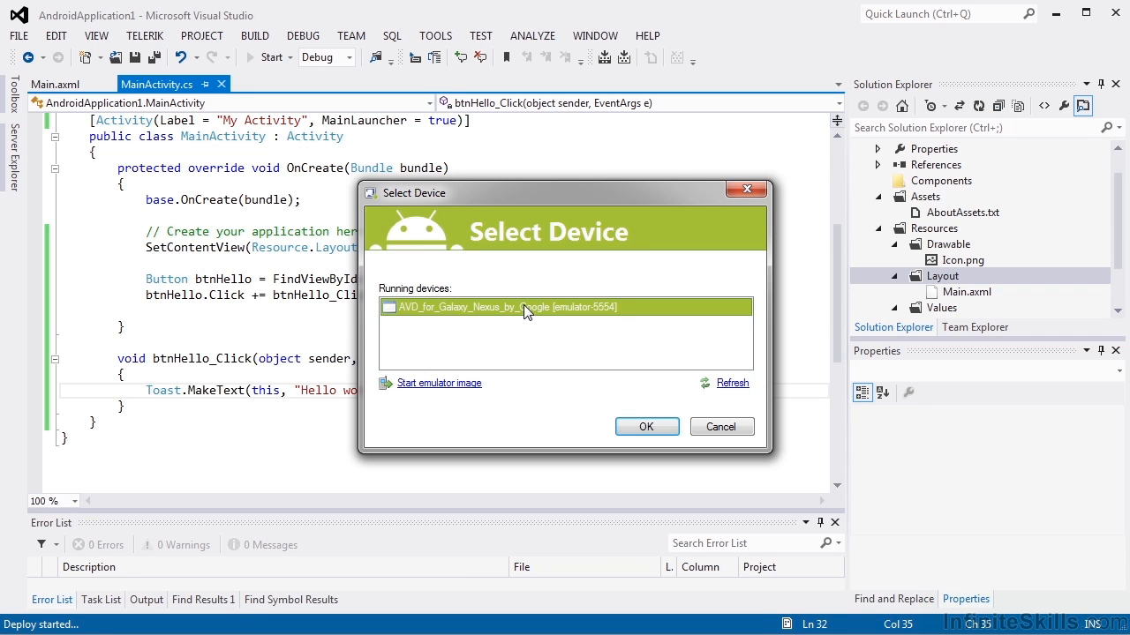
pyautogui.moveTo(459, 397)
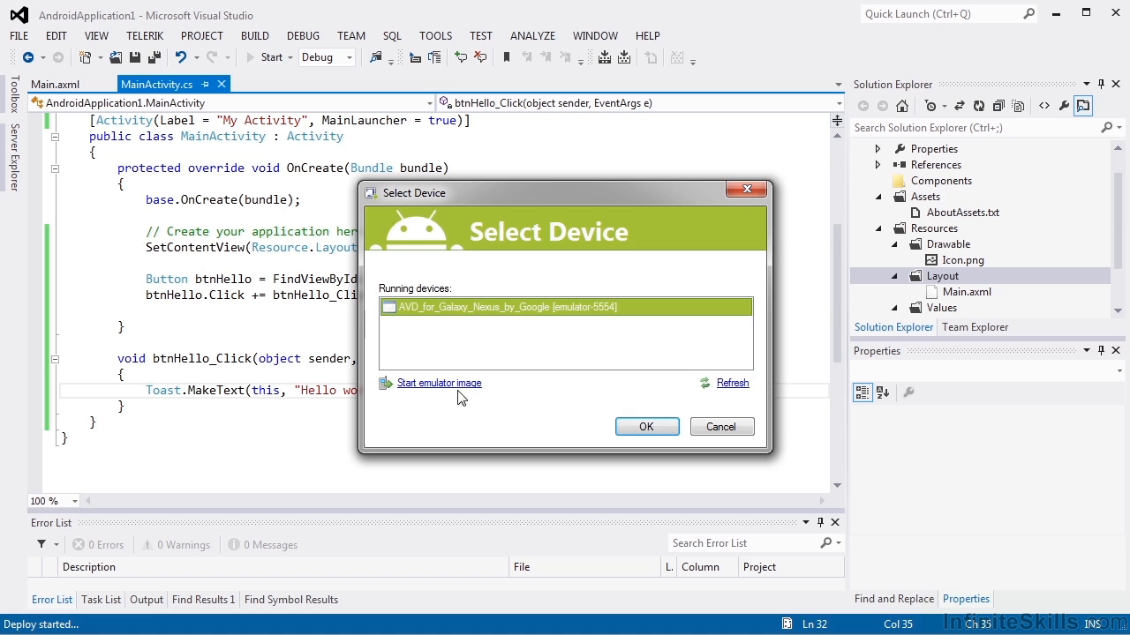
pyautogui.moveTo(431, 392)
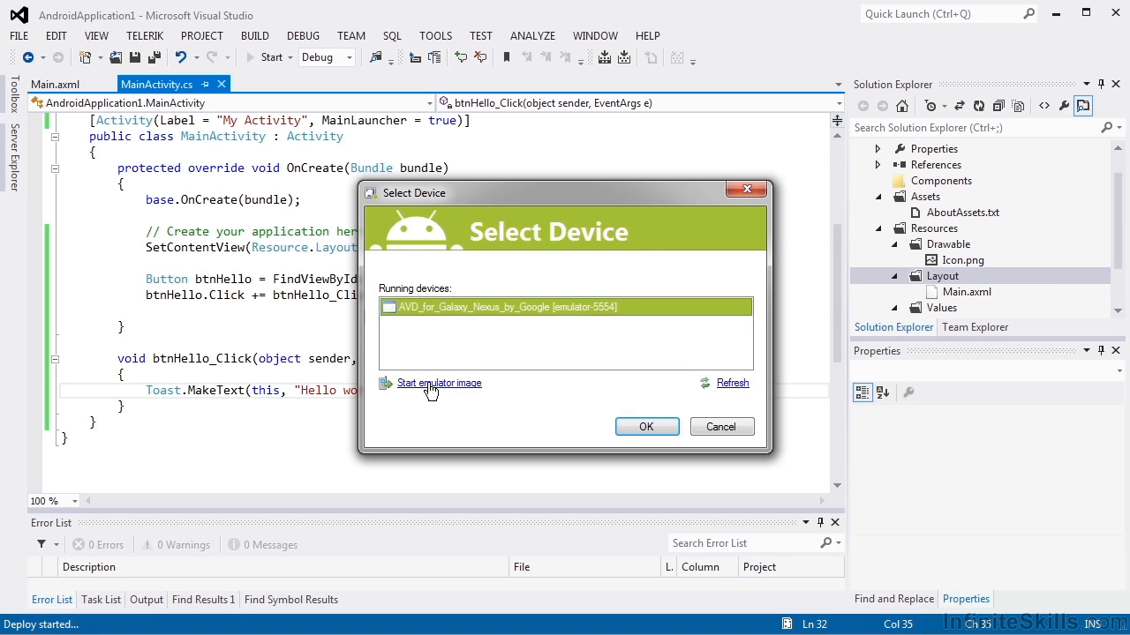
pyautogui.click(437, 383)
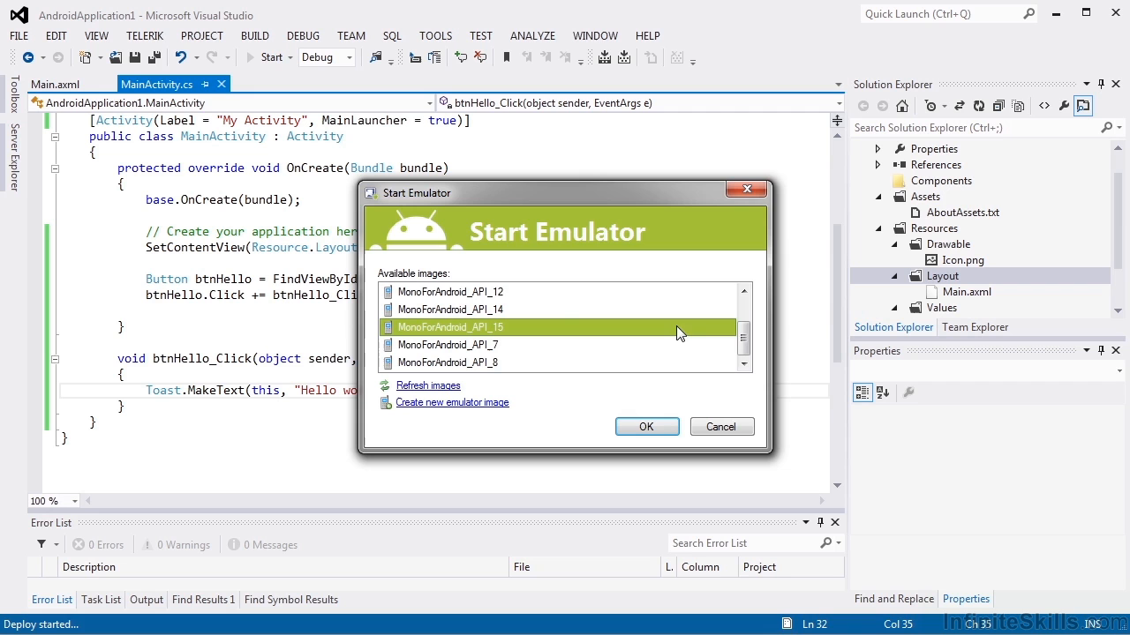
pyautogui.moveTo(568, 365)
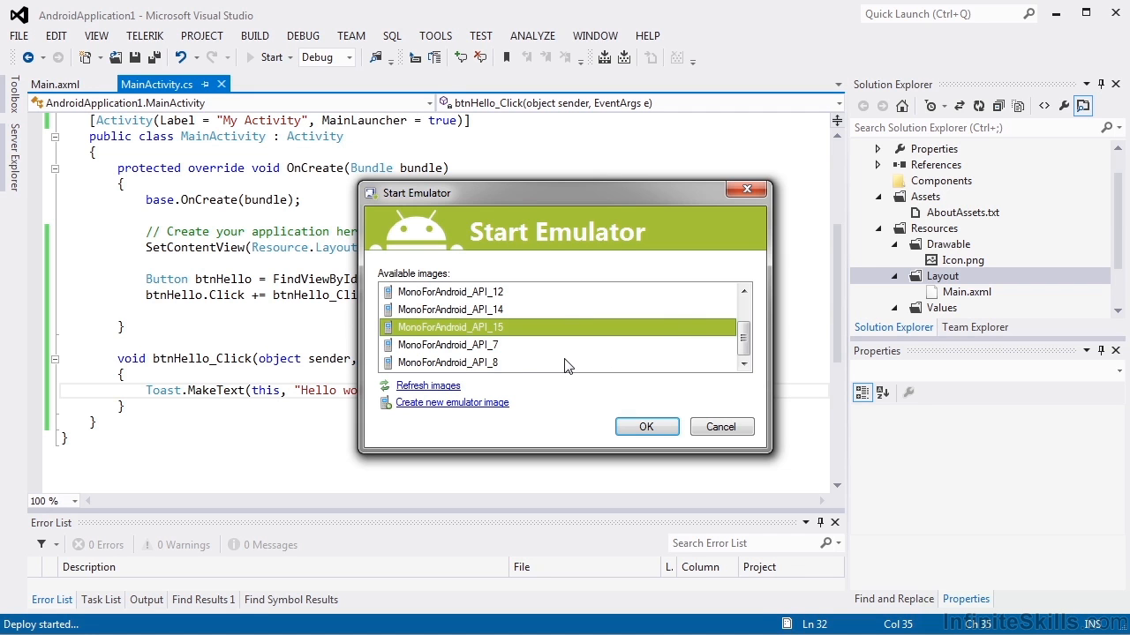
pyautogui.moveTo(566, 366)
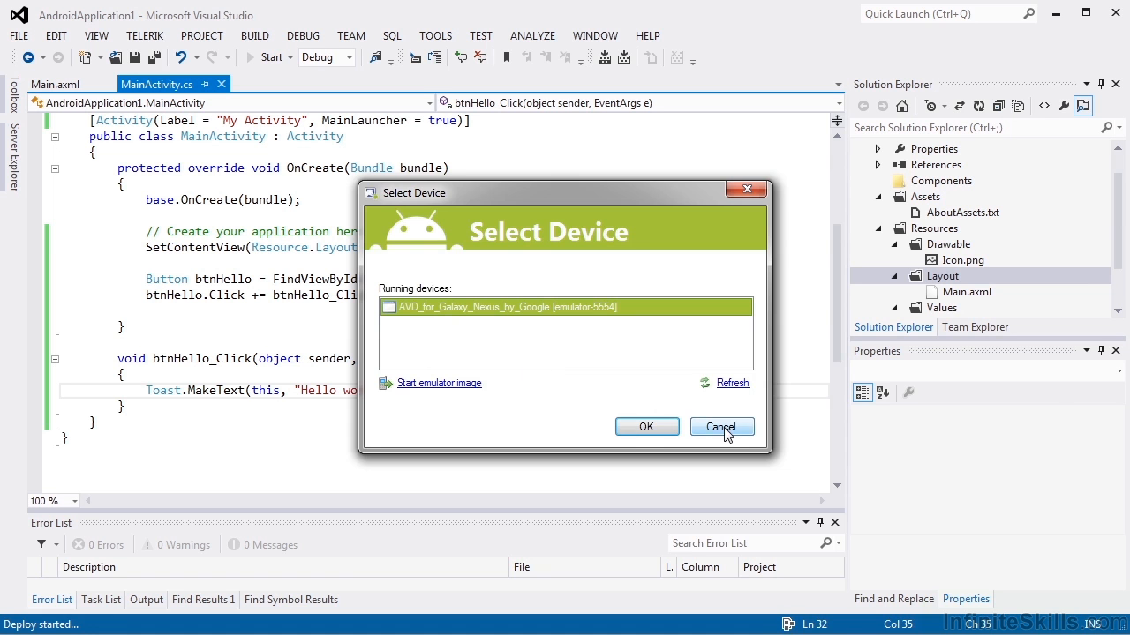
pyautogui.click(720, 426)
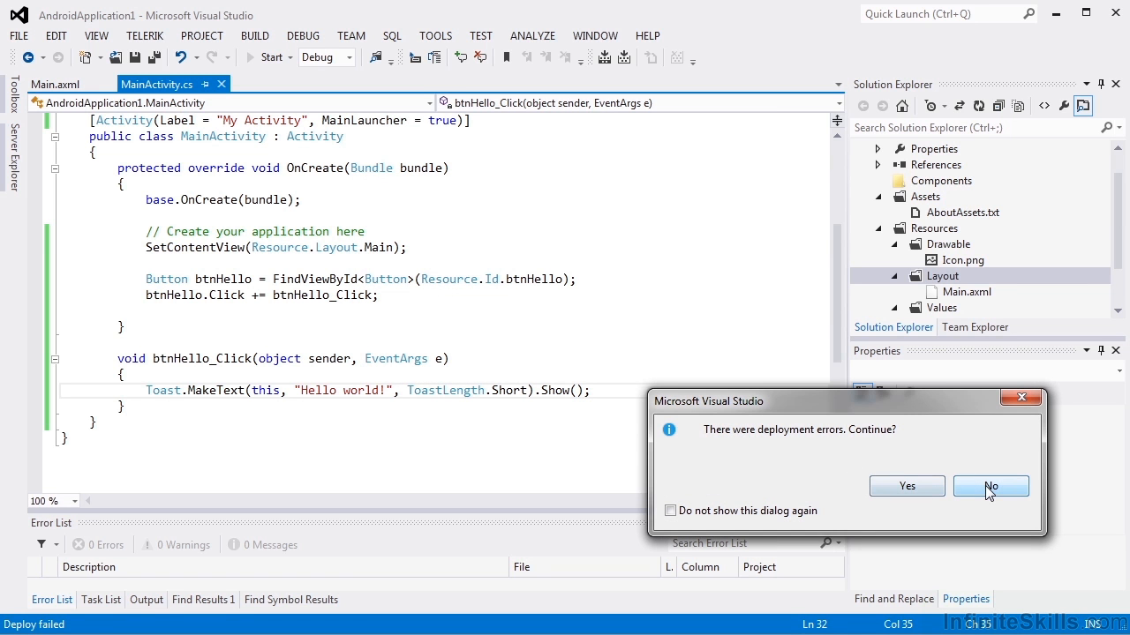
# Decline continuing, then review MonoForAndroid_API_15's settings (QVGA skin) in the emulator manager and cancel.
pyautogui.click(990, 487)
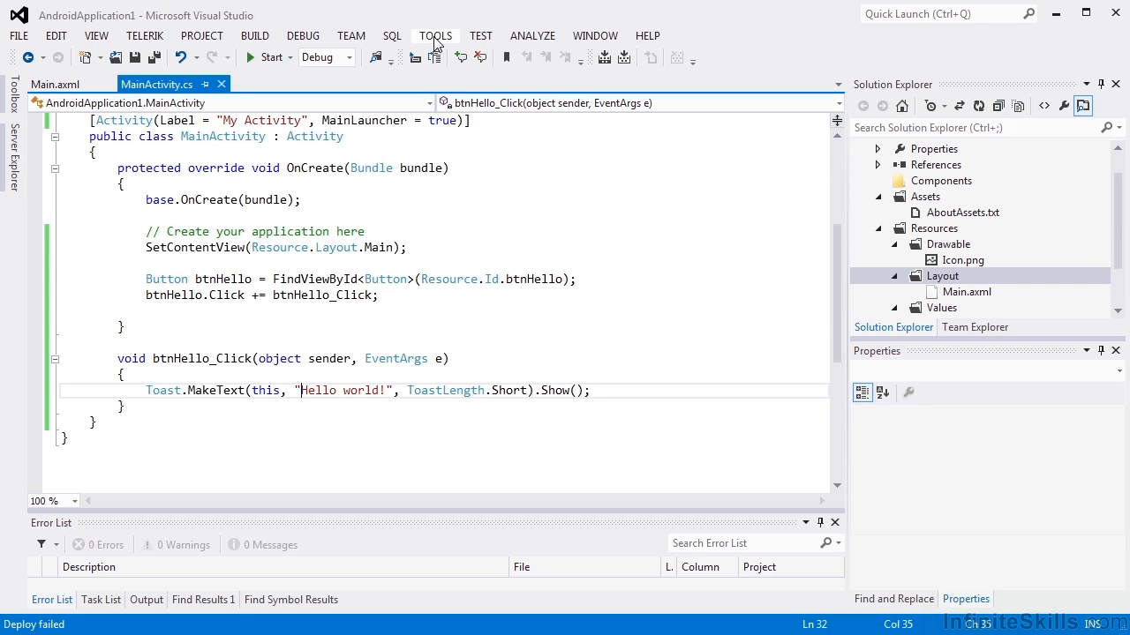
pyautogui.click(435, 35)
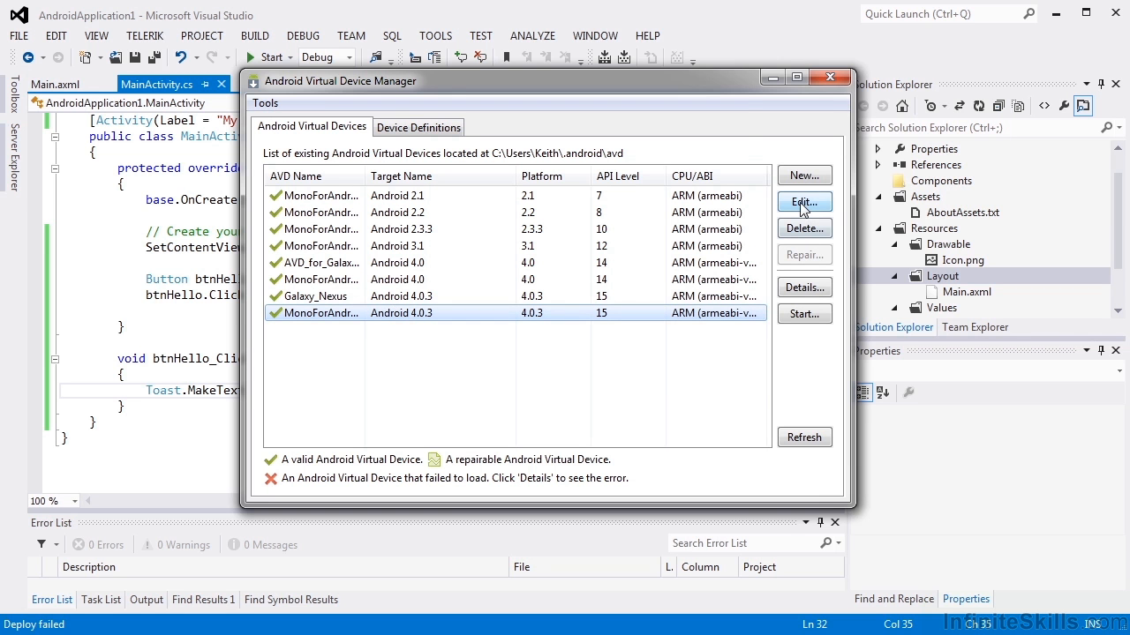
pyautogui.click(801, 201)
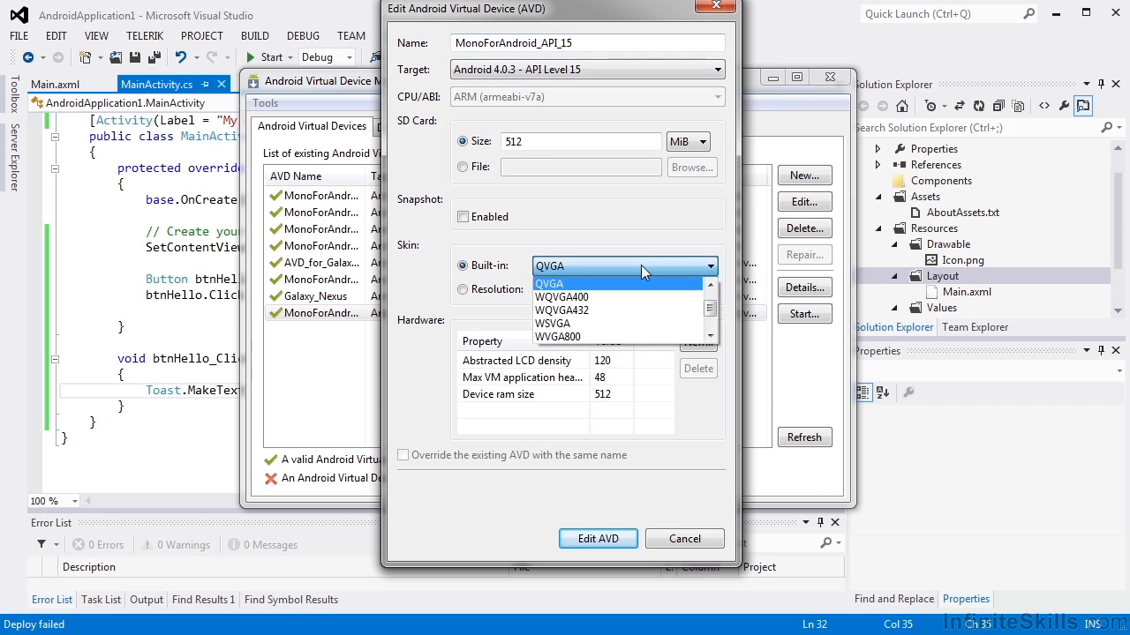
pyautogui.click(549, 282)
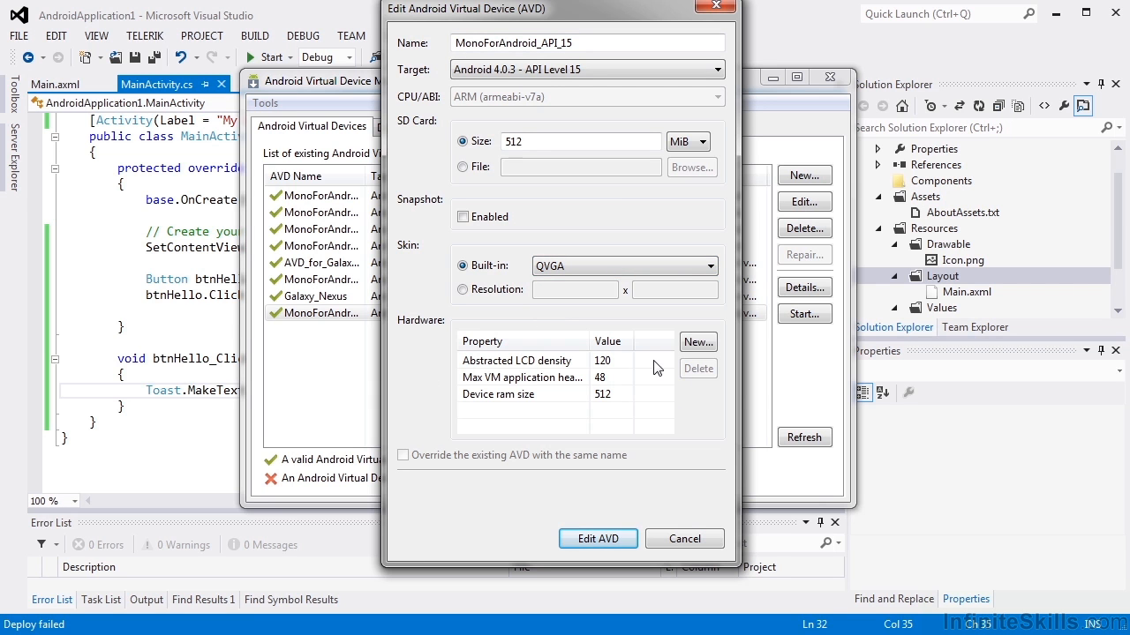
pyautogui.click(685, 538)
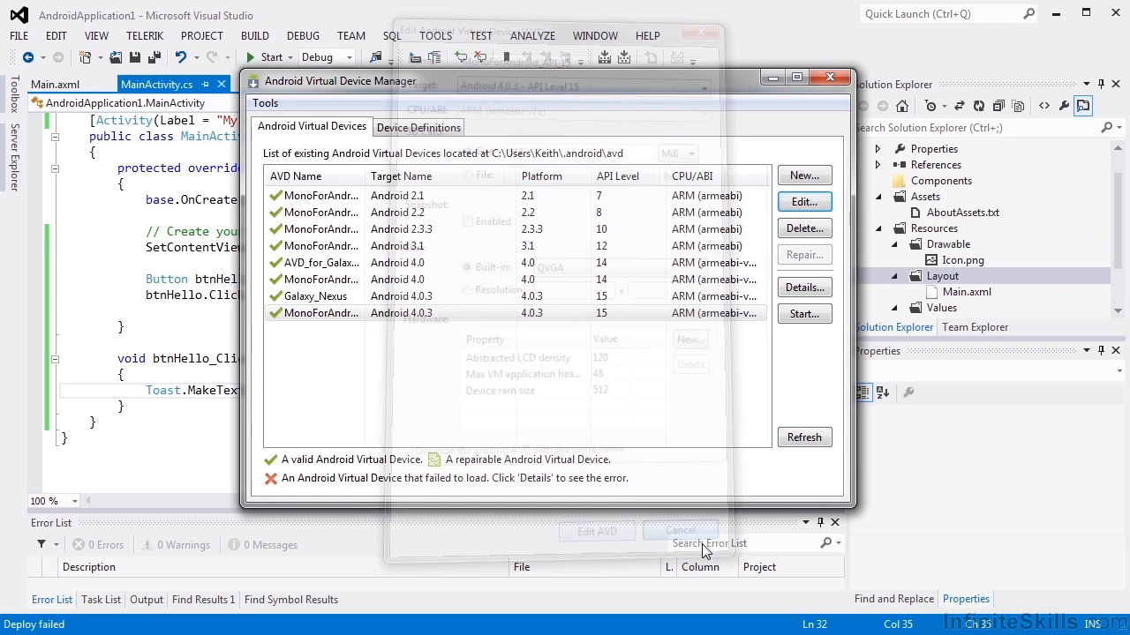
# Browse the Device Definitions list including Nexus 7, then close the device manager.
pyautogui.click(418, 127)
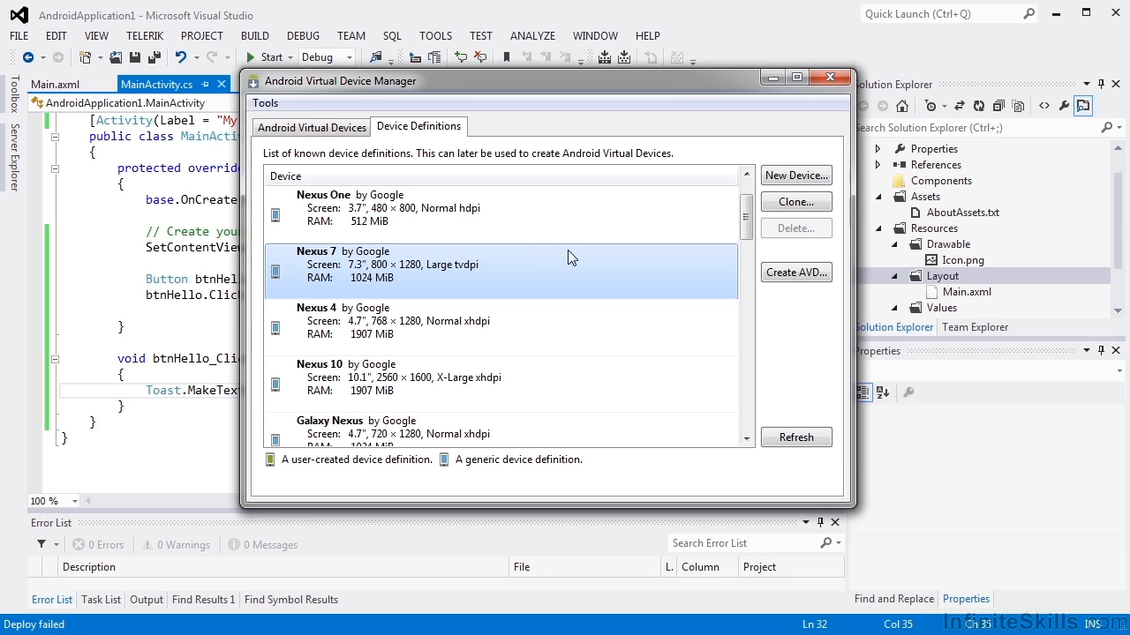
pyautogui.moveTo(794, 272)
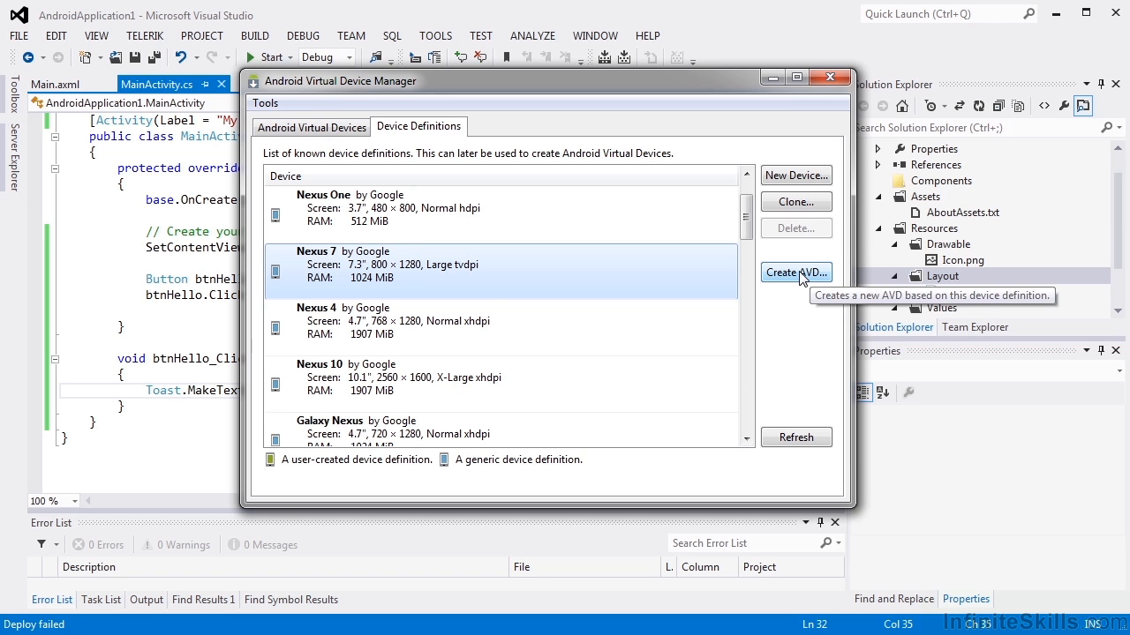
pyautogui.click(829, 78)
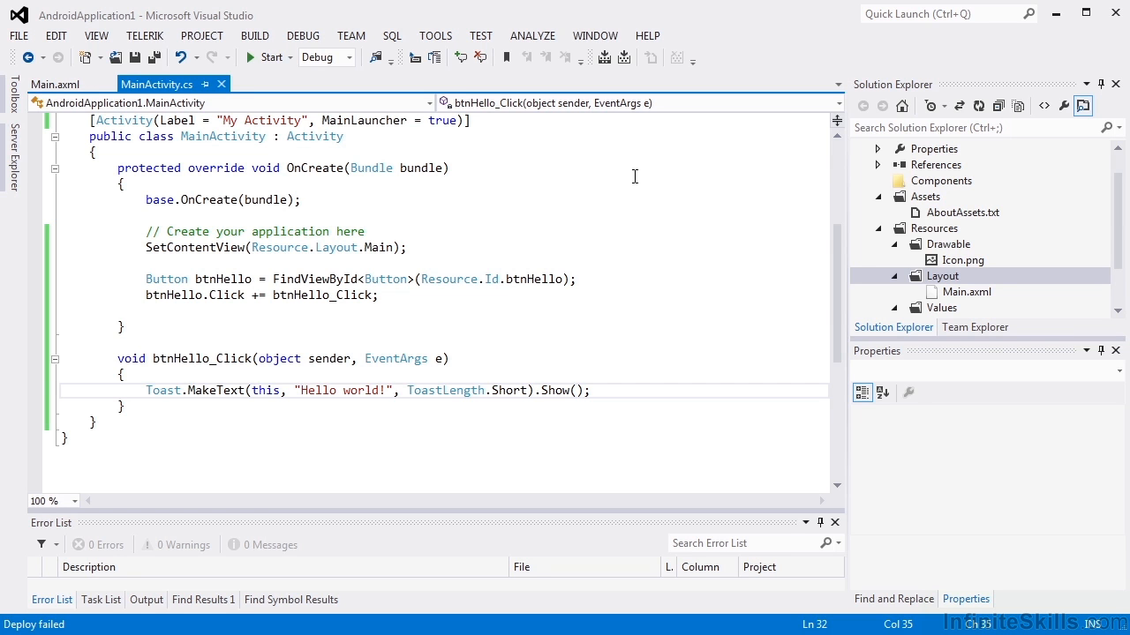
# Switch to the 5554:AVD_for_Galaxy_Nexus_by_Google emulator window showing the Android home screen.
pyautogui.click(300, 390)
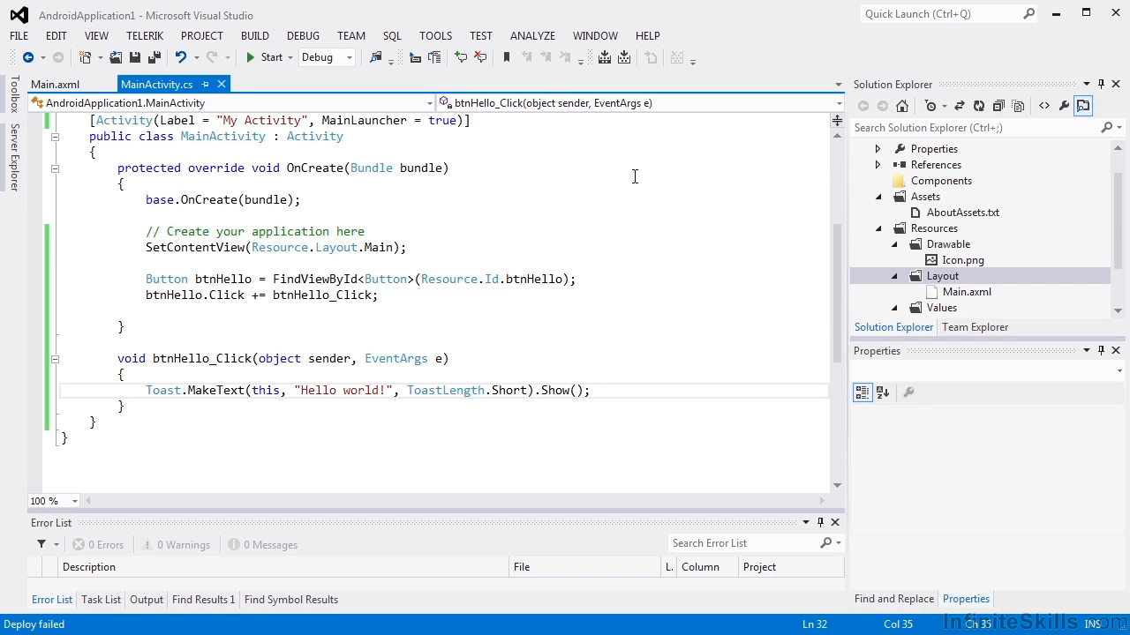
pyautogui.click(300, 390)
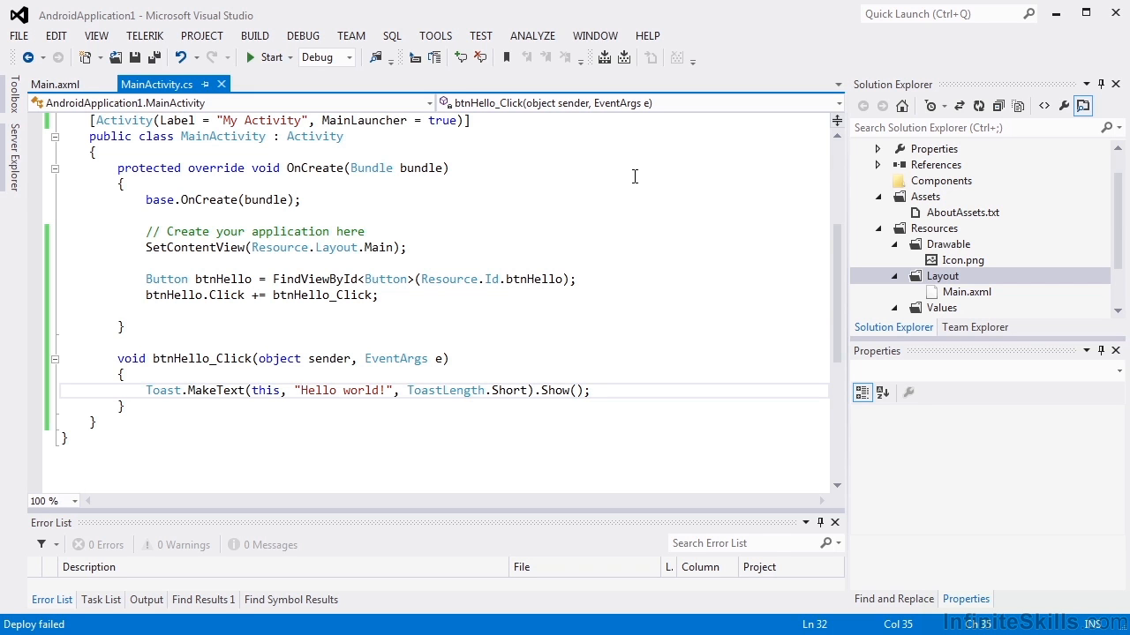
pyautogui.click(300, 390)
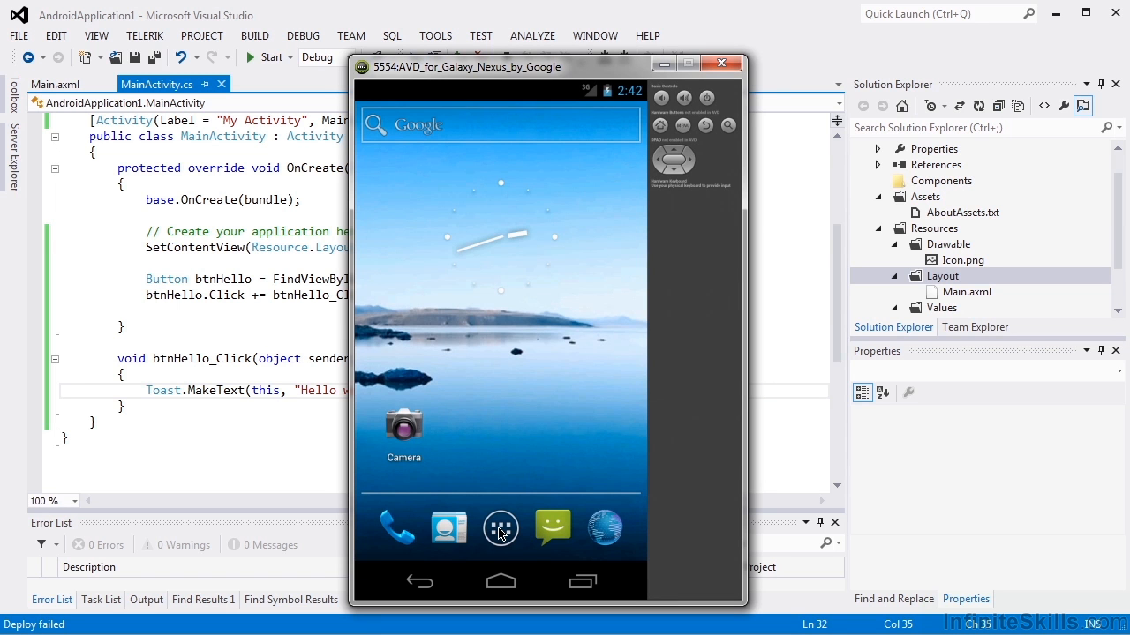
# Open Settings > Developer options in the emulator to view USB debugging.
pyautogui.click(501, 530)
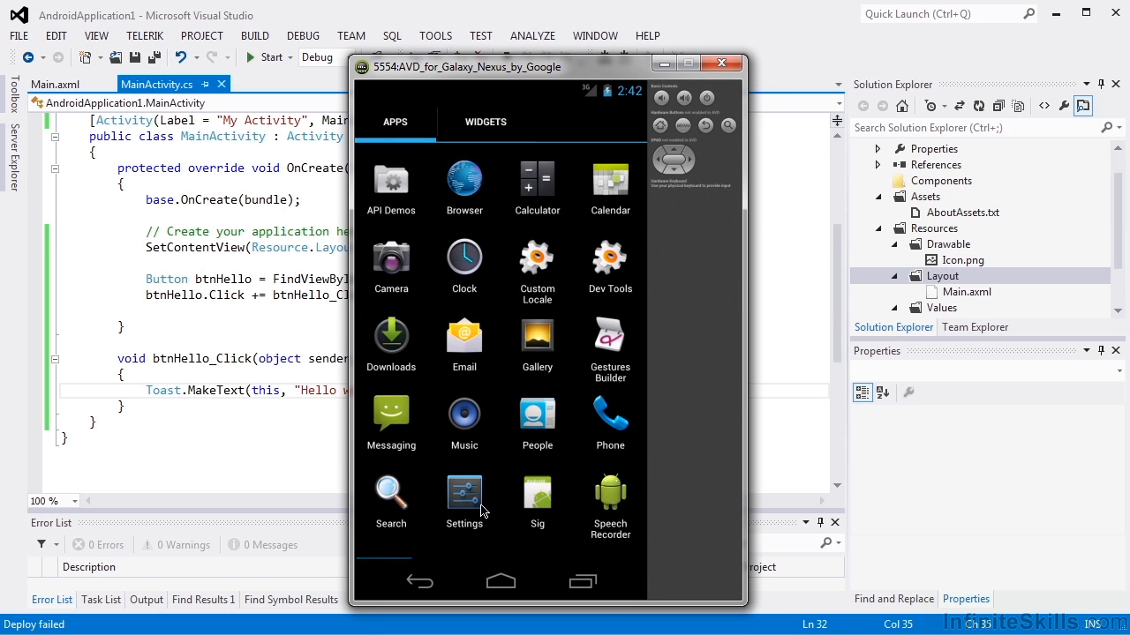
pyautogui.click(462, 497)
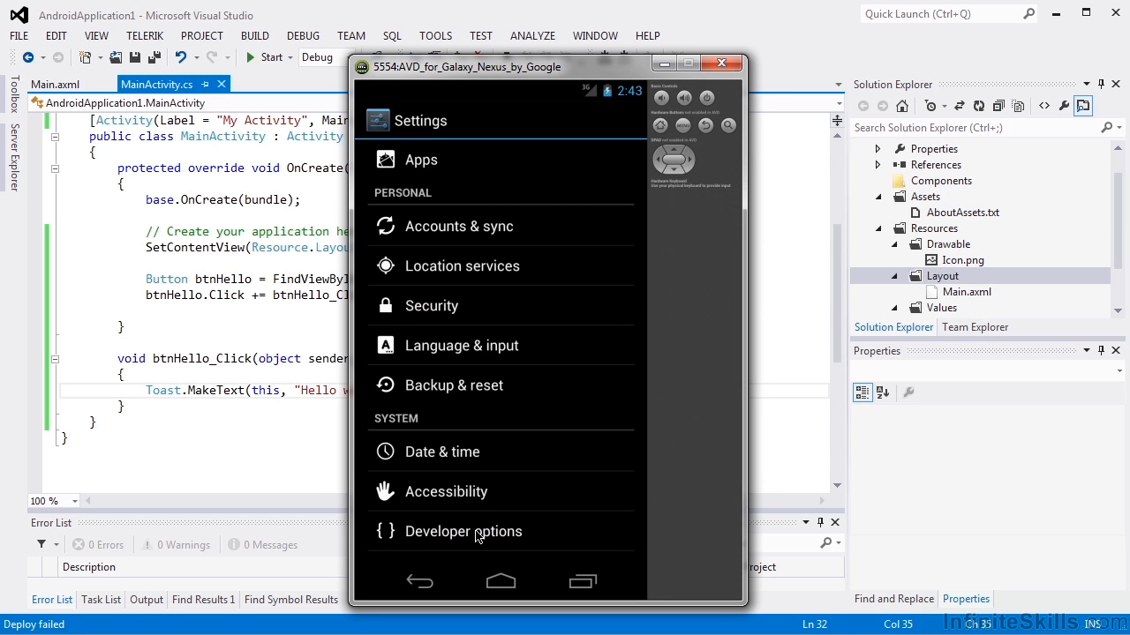
pyautogui.click(462, 532)
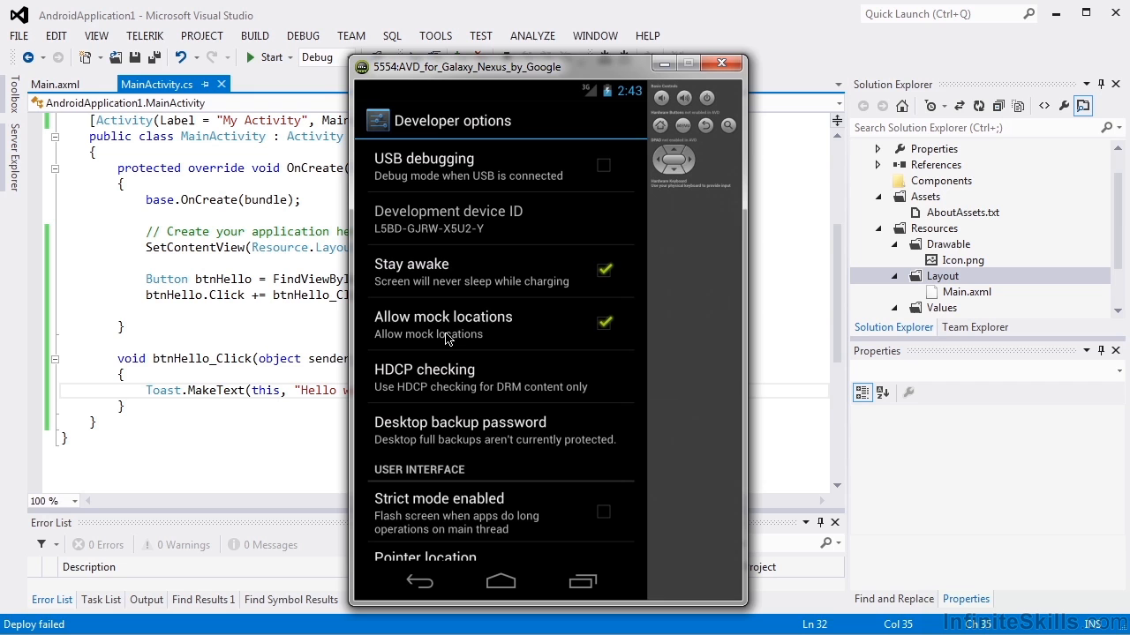
pyautogui.moveTo(391, 172)
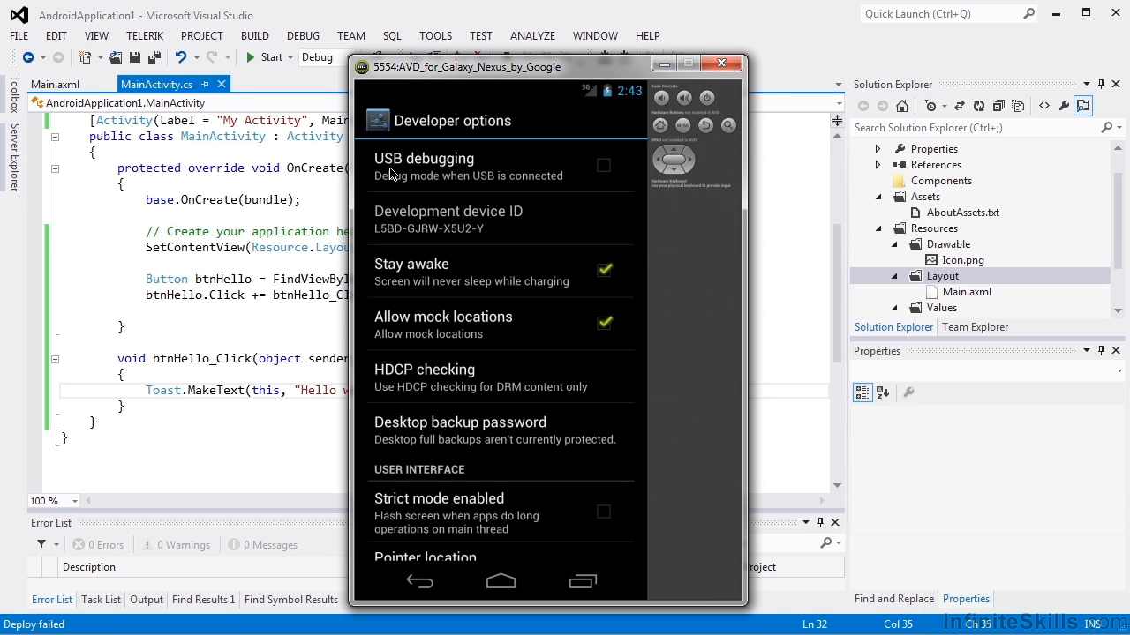
pyautogui.moveTo(501, 173)
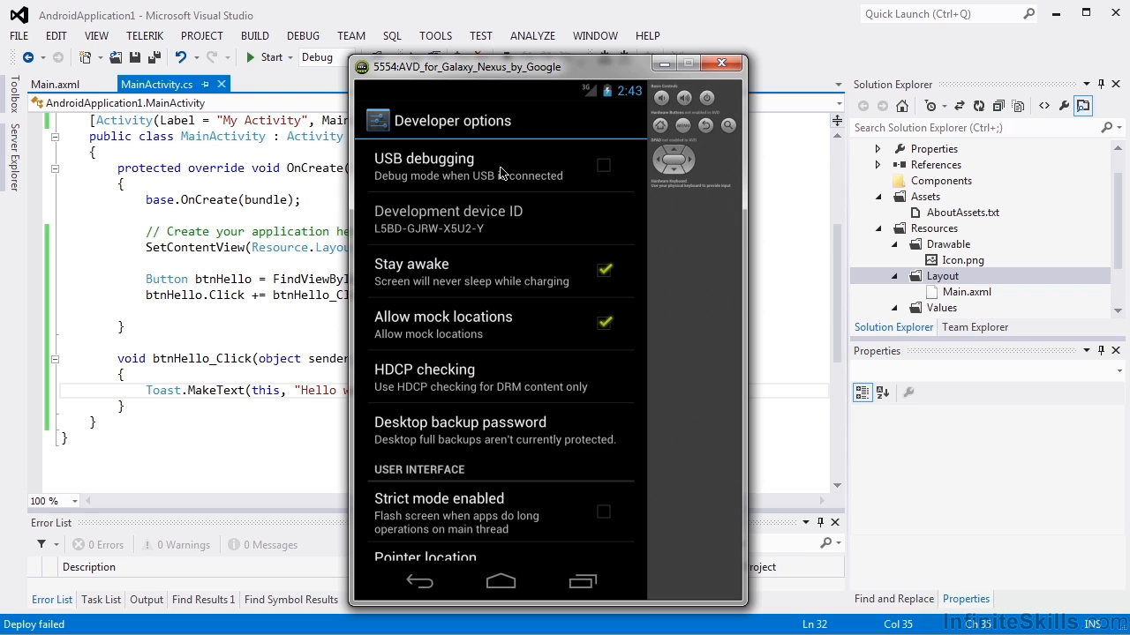
pyautogui.moveTo(508, 173)
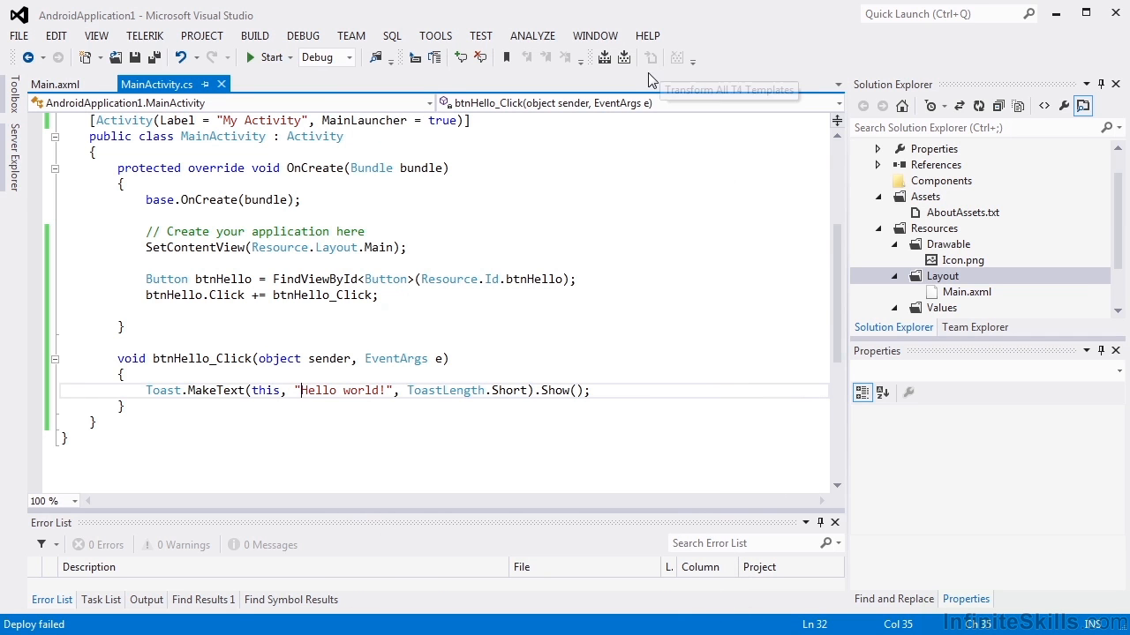
pyautogui.moveTo(565, 307)
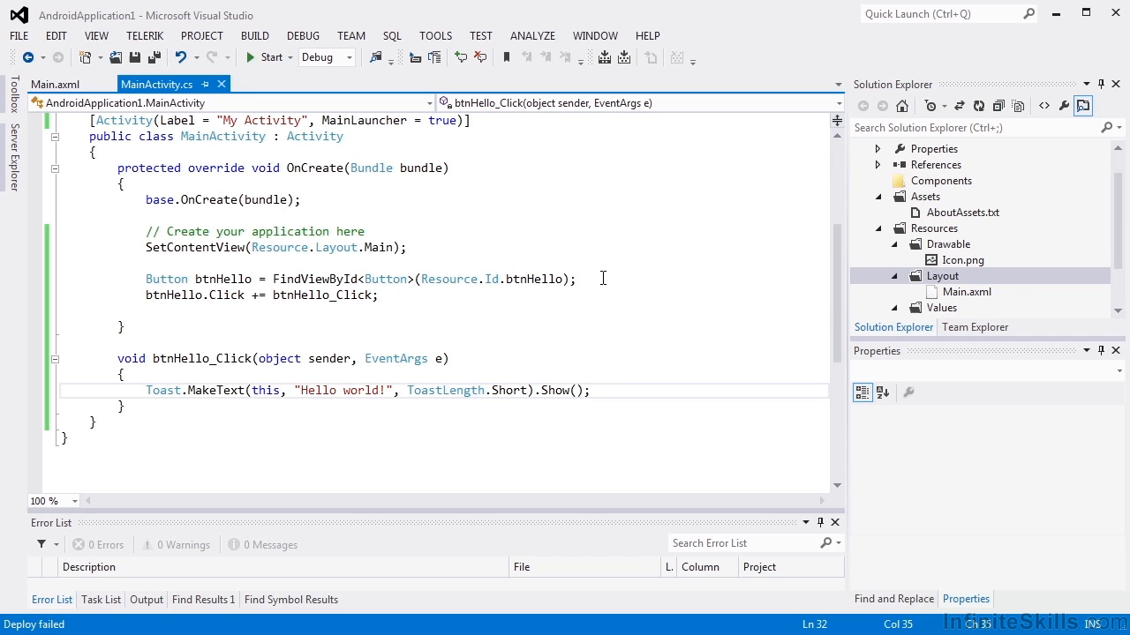
pyautogui.moveTo(596, 280)
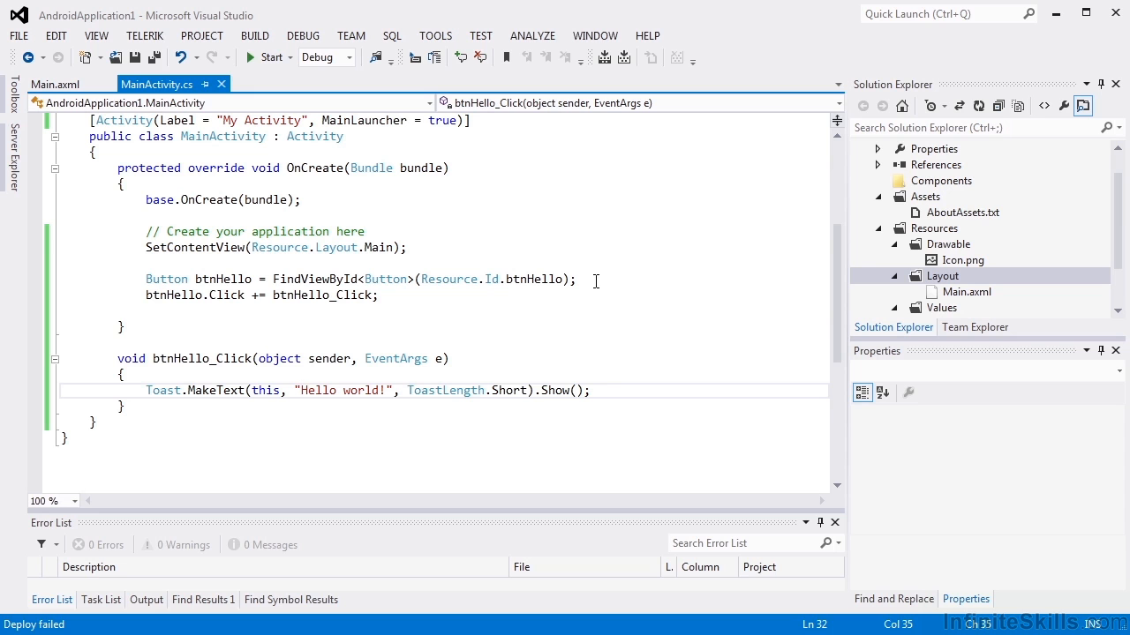
pyautogui.click(300, 390)
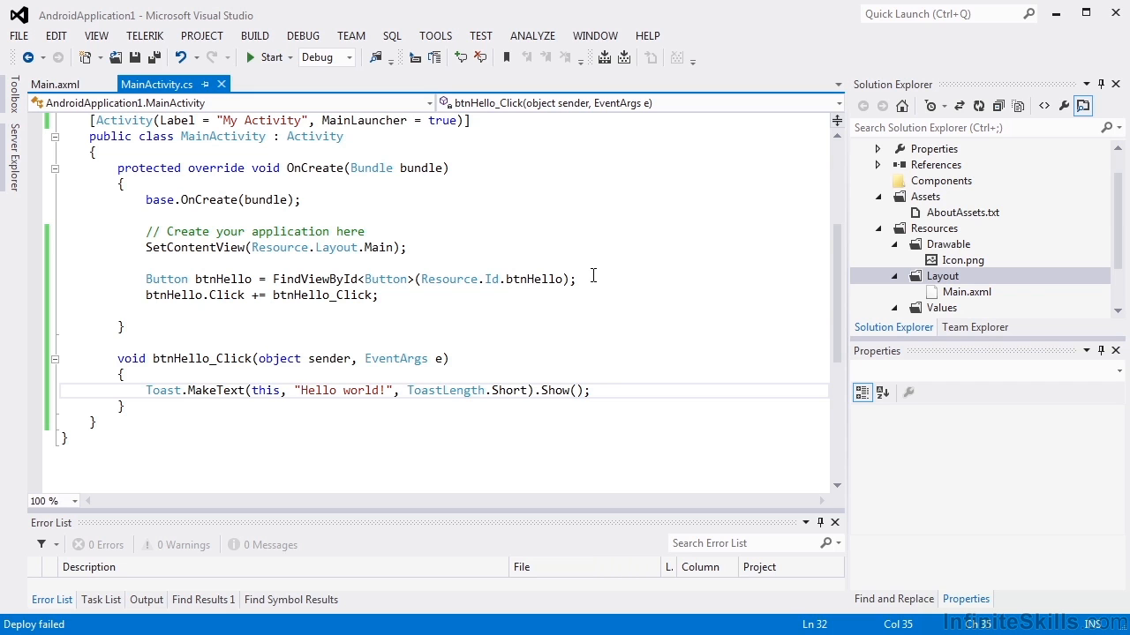
# Switch the build configuration to Release and rebuild the solution.
pyautogui.click(349, 56)
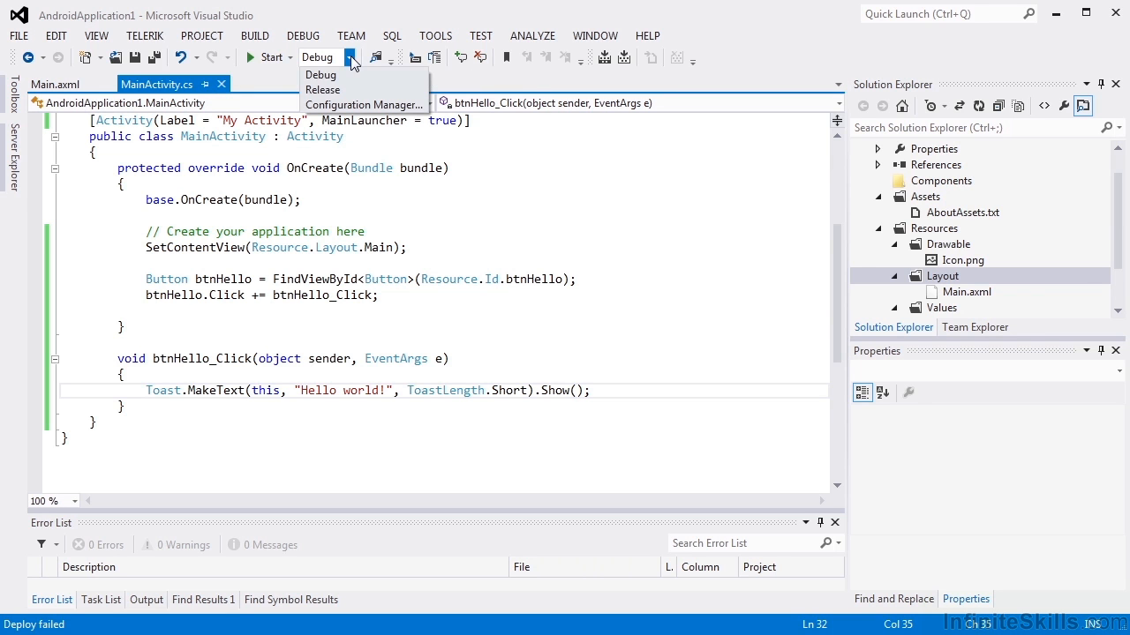
pyautogui.click(321, 89)
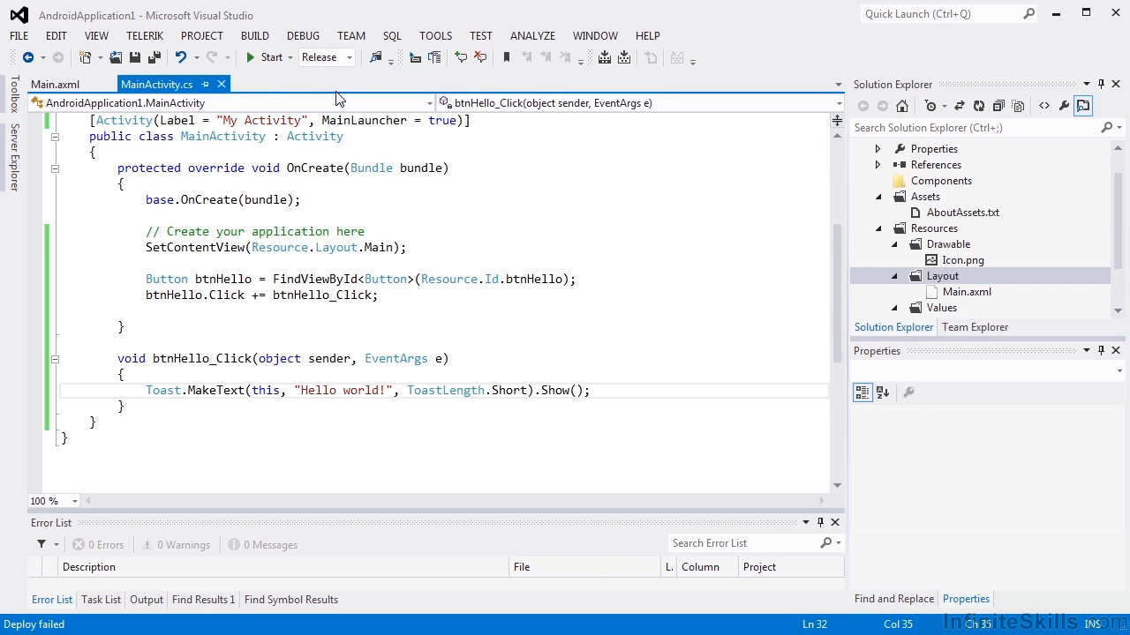
pyautogui.click(254, 35)
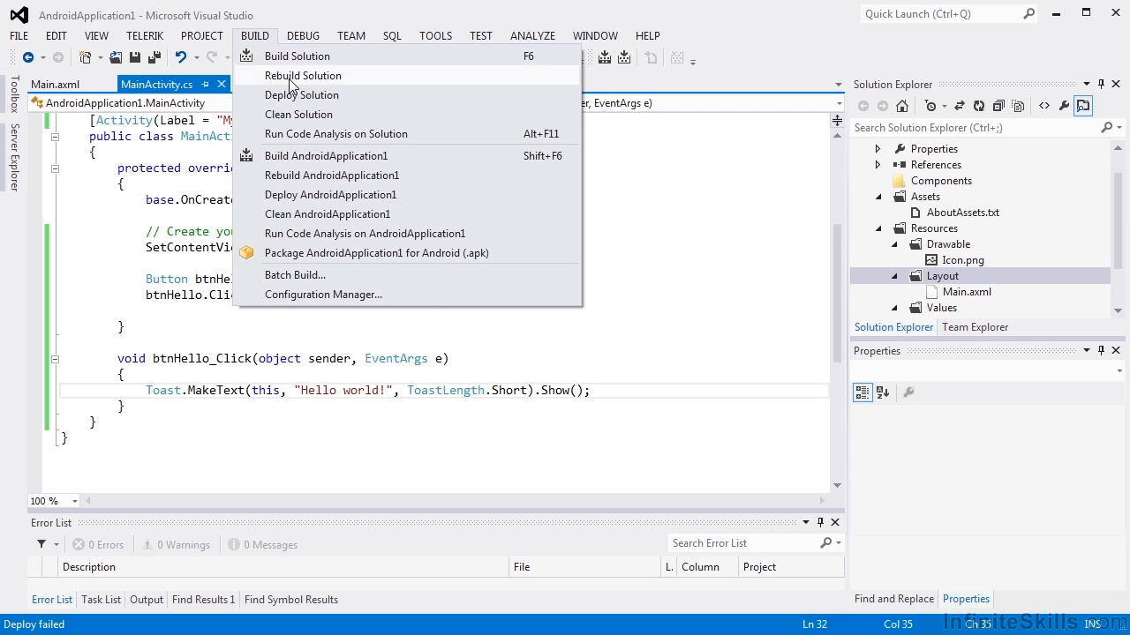
pyautogui.click(302, 74)
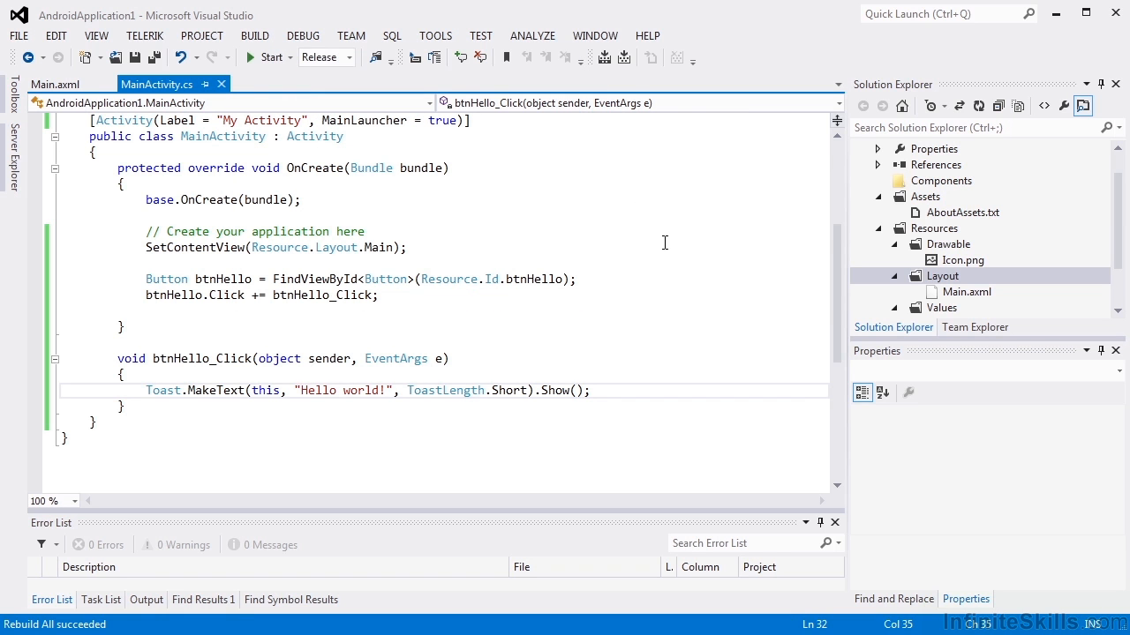
# Package AndroidApplication1 for Android (.apk) and acknowledge the success message.
pyautogui.click(254, 36)
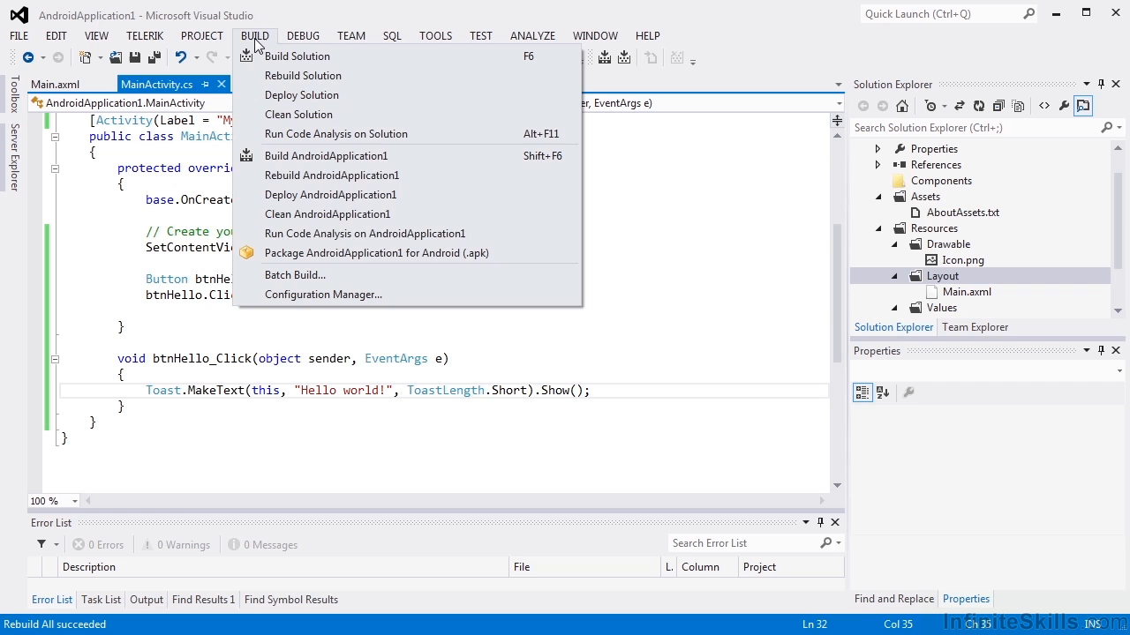
pyautogui.moveTo(442, 254)
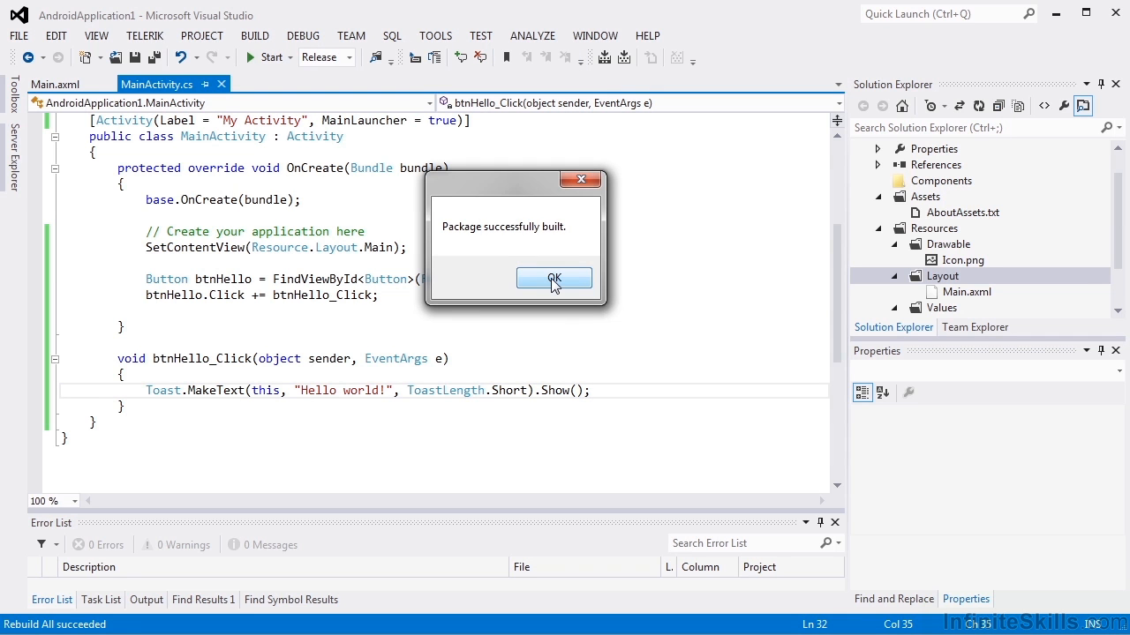
pyautogui.click(554, 277)
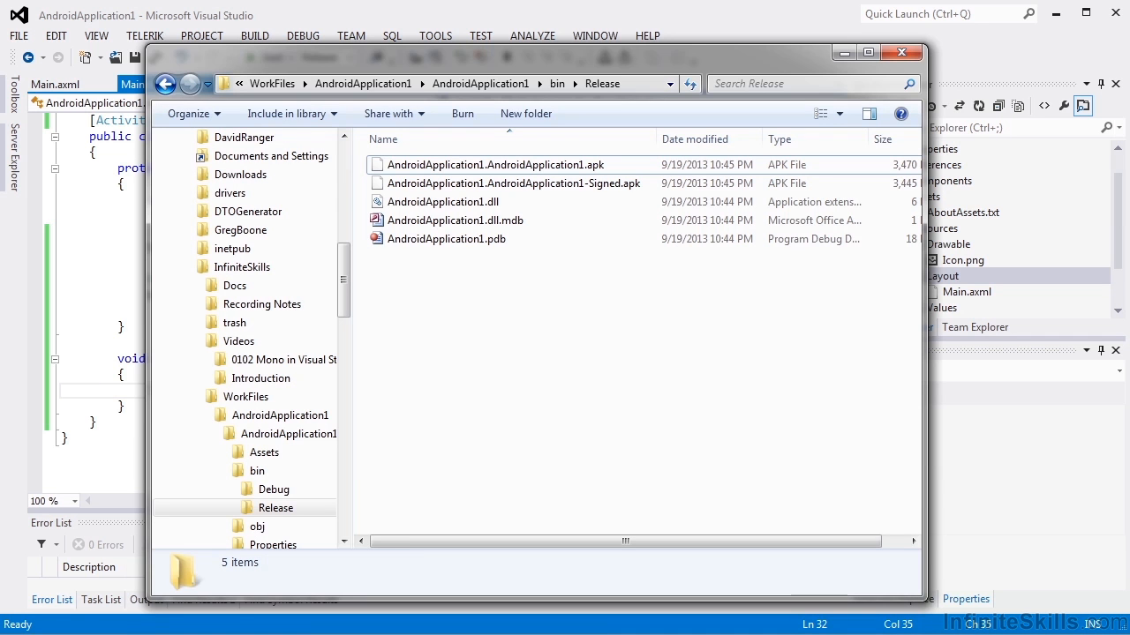
# Open the bin\Release folder and select AndroidApplication1.AndroidApplication1-Signed.apk.
pyautogui.click(275, 508)
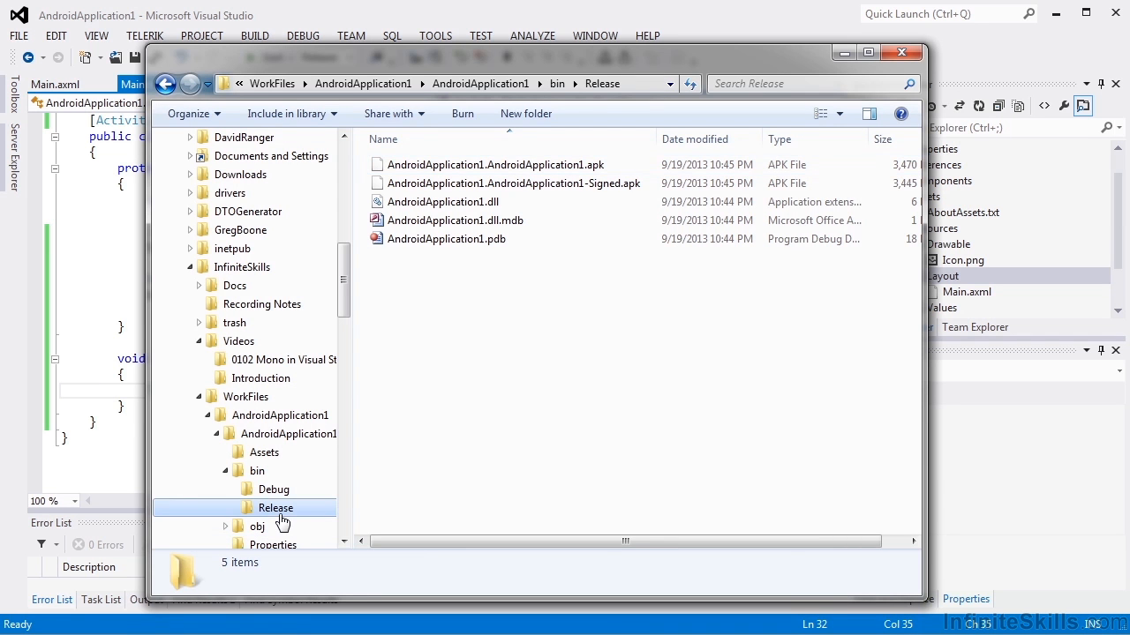
pyautogui.click(512, 181)
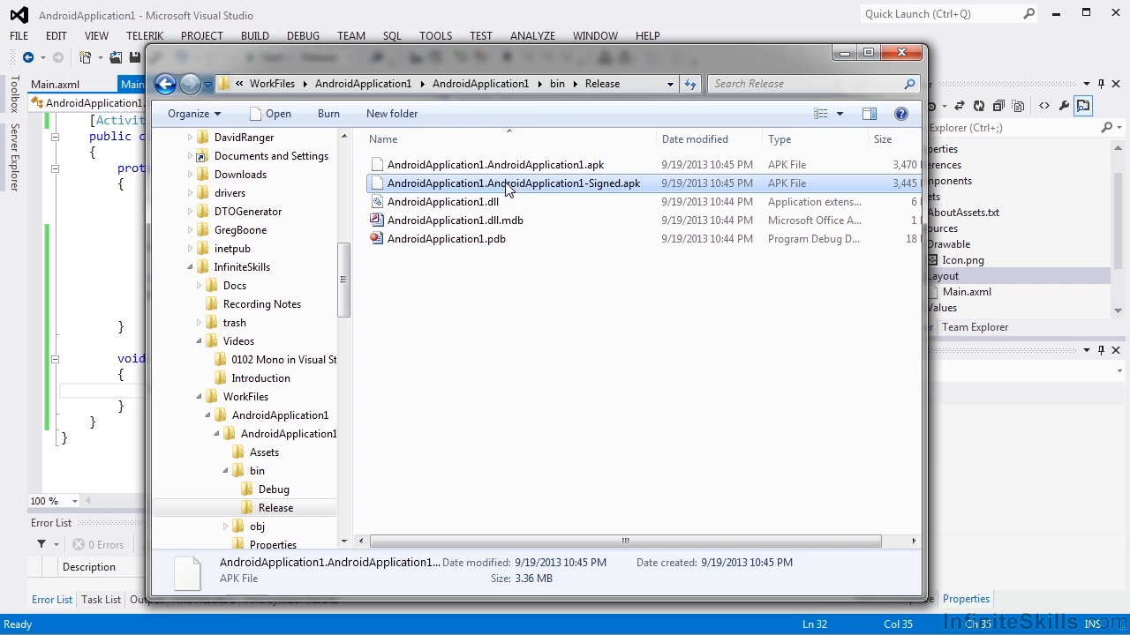
pyautogui.moveTo(571, 187)
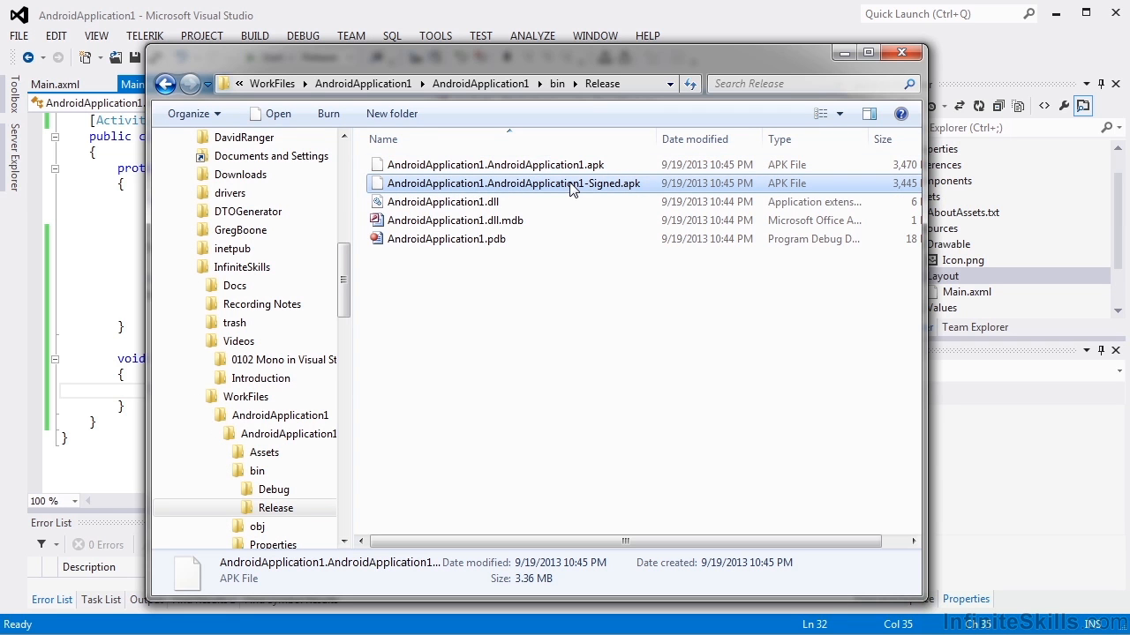